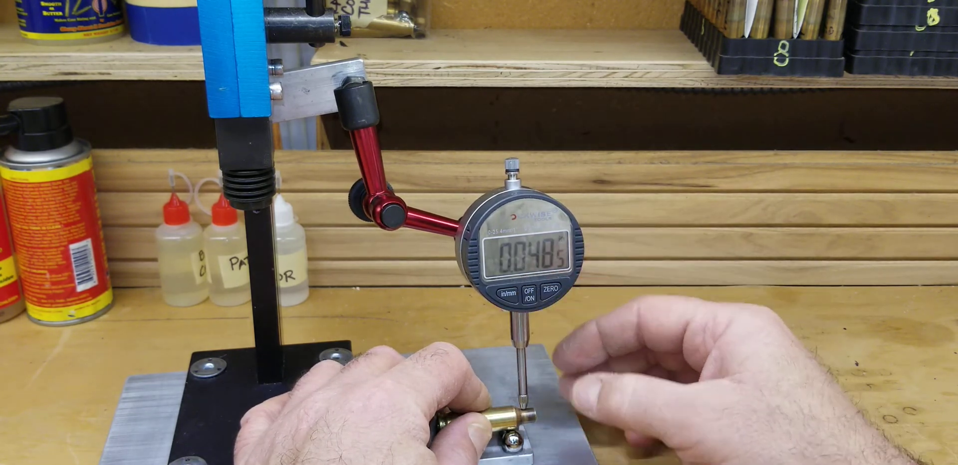
{"action": "left_click", "coordinate": [549, 291]}
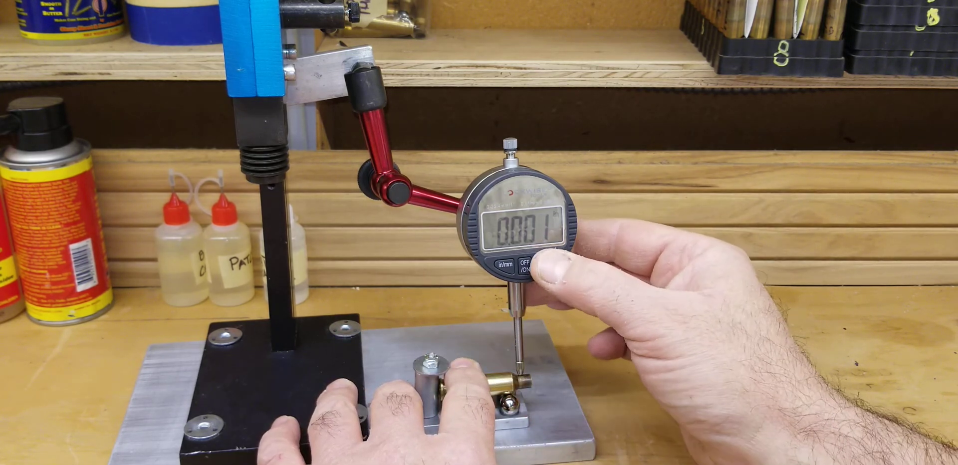
{"action": "left_click", "coordinate": [546, 266]}
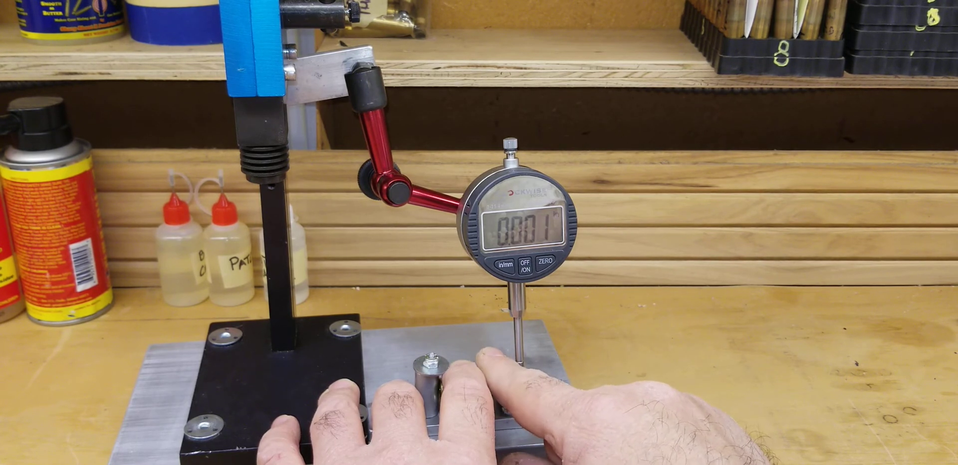
{"action": "left_click", "coordinate": [545, 264]}
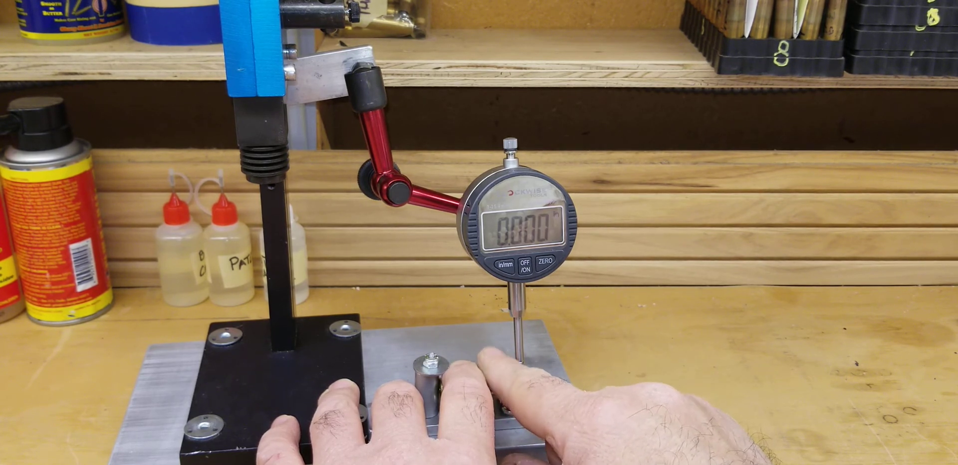